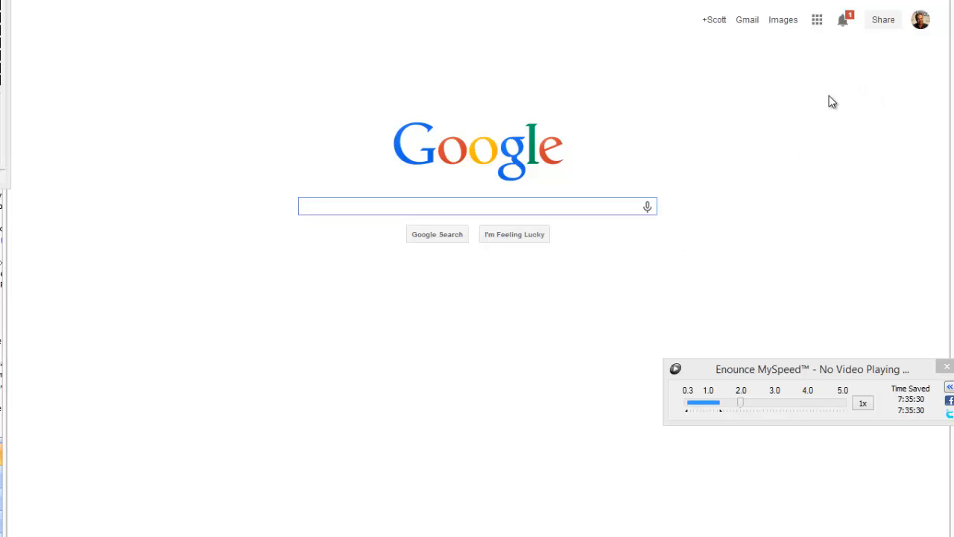
mouse_move(921, 21)
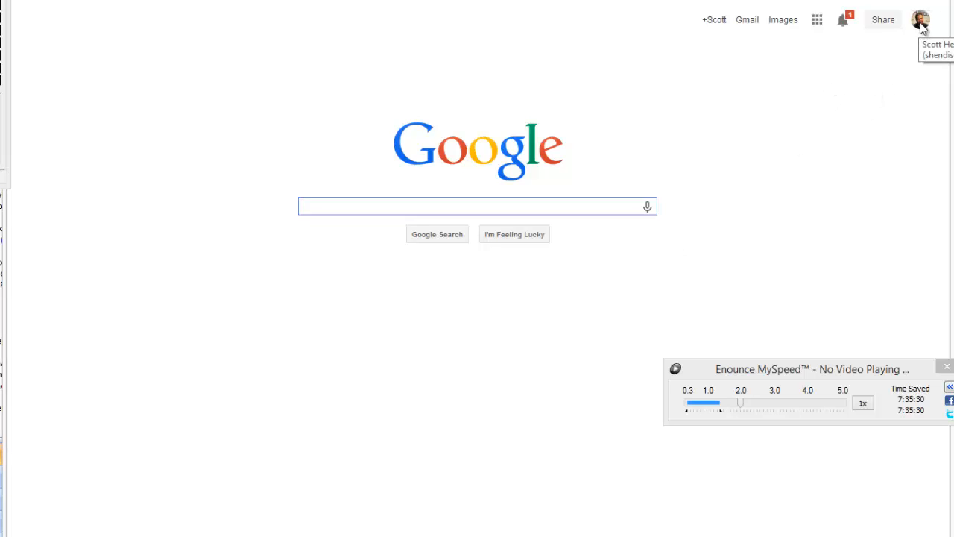
- Check the signed-in account summary, then go to your own Google+ profile
left_click(921, 20)
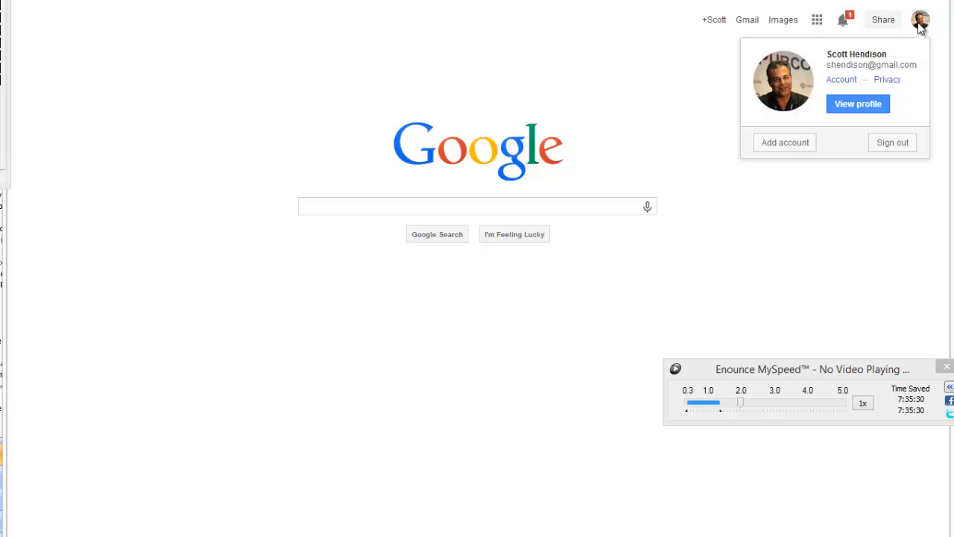
mouse_move(903, 42)
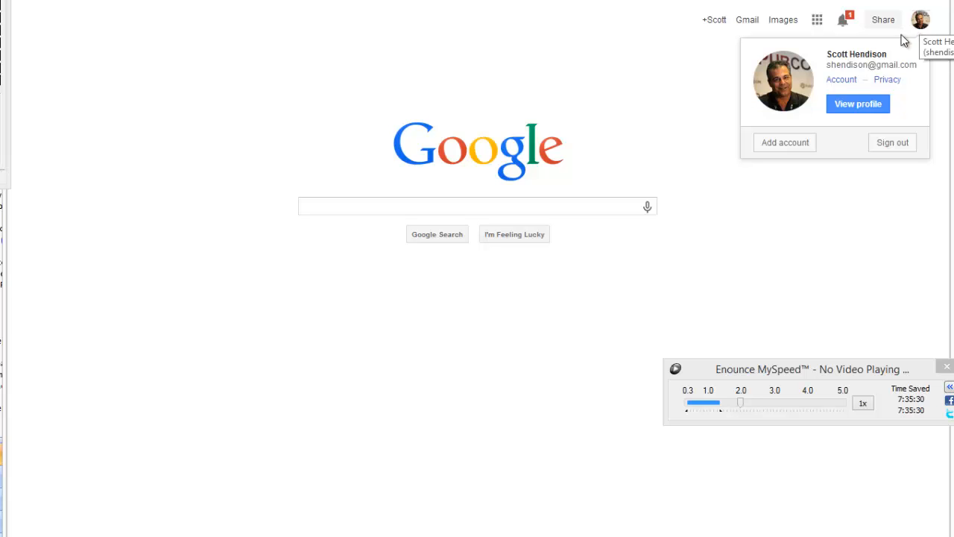
left_click(429, 122)
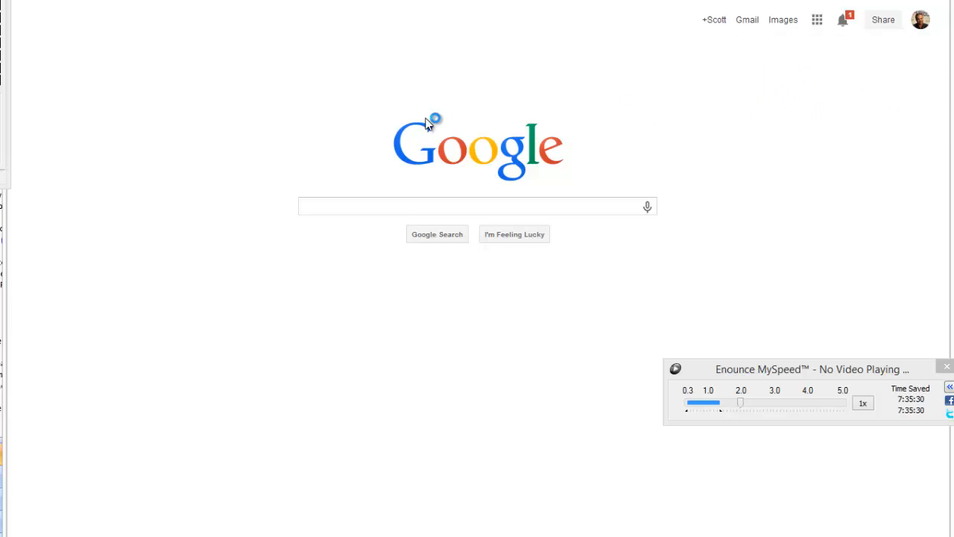
left_click(712, 20)
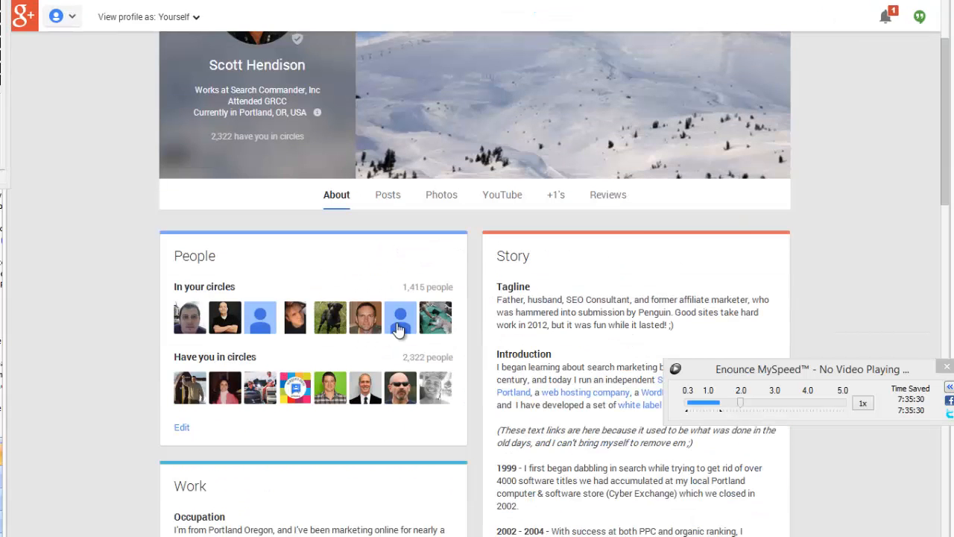
- Review the About tab down through its contact, links and Contributor to sections
scroll("down", 3)
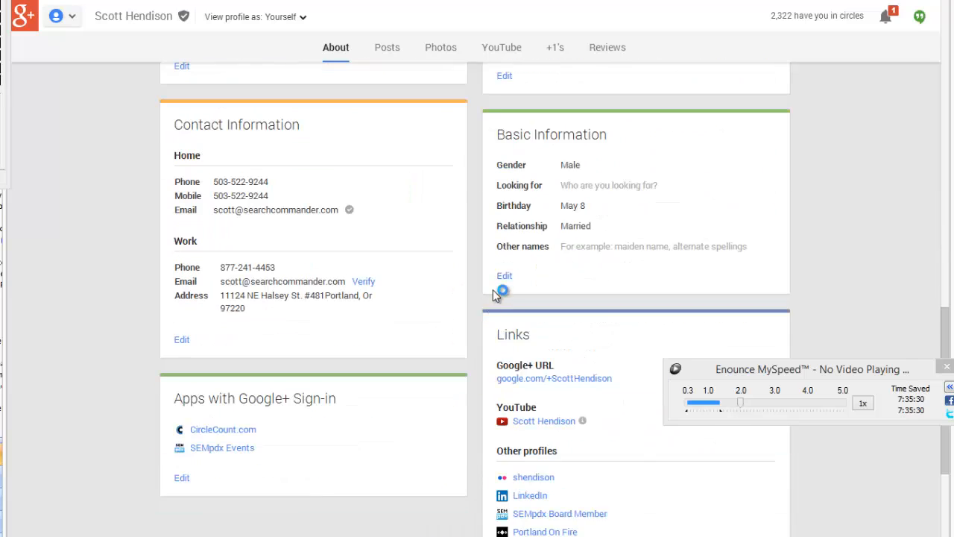
scroll("down", 3)
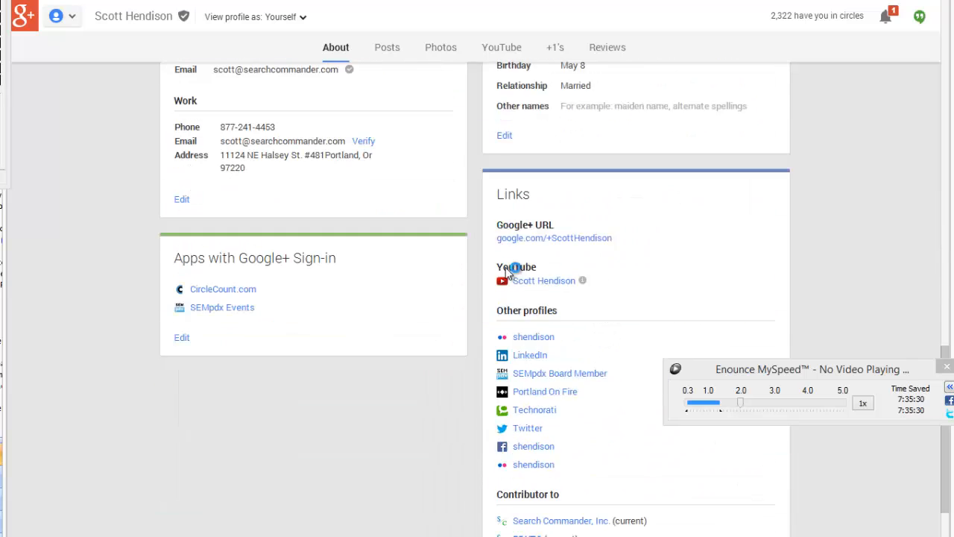
scroll("down", 3)
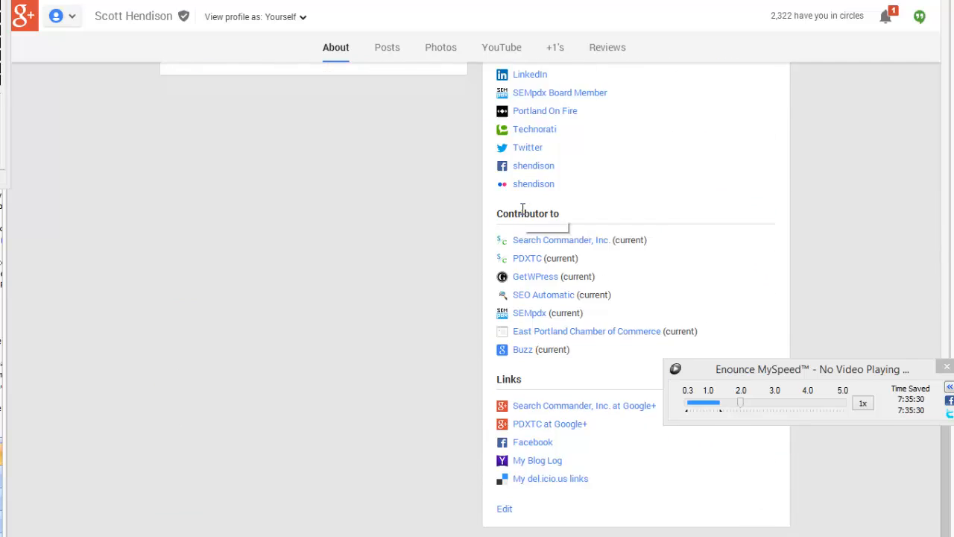
mouse_move(538, 256)
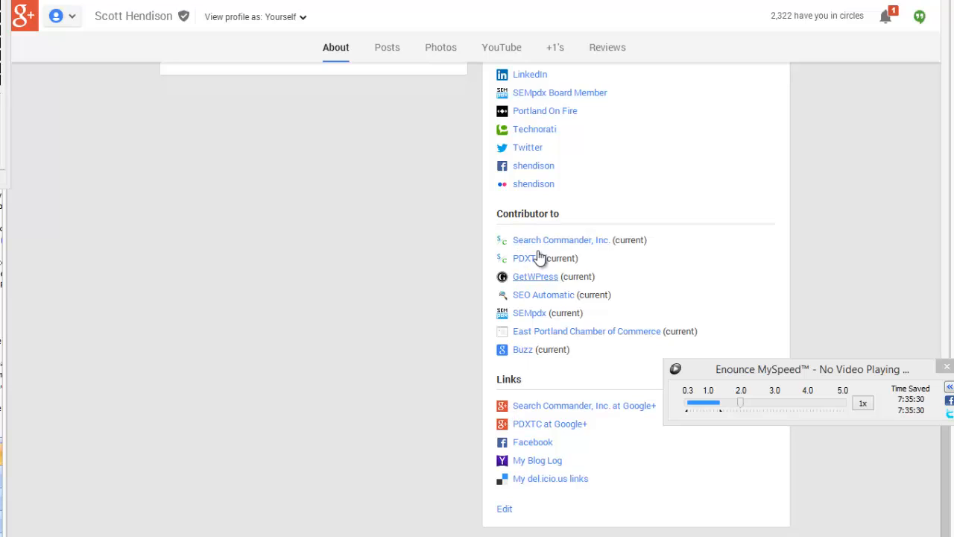
double_click(528, 214)
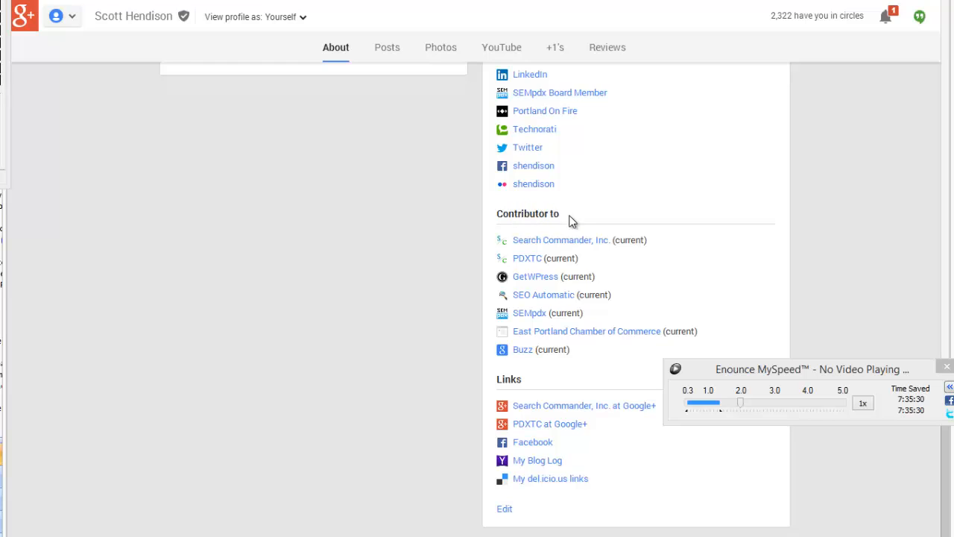
mouse_move(543, 295)
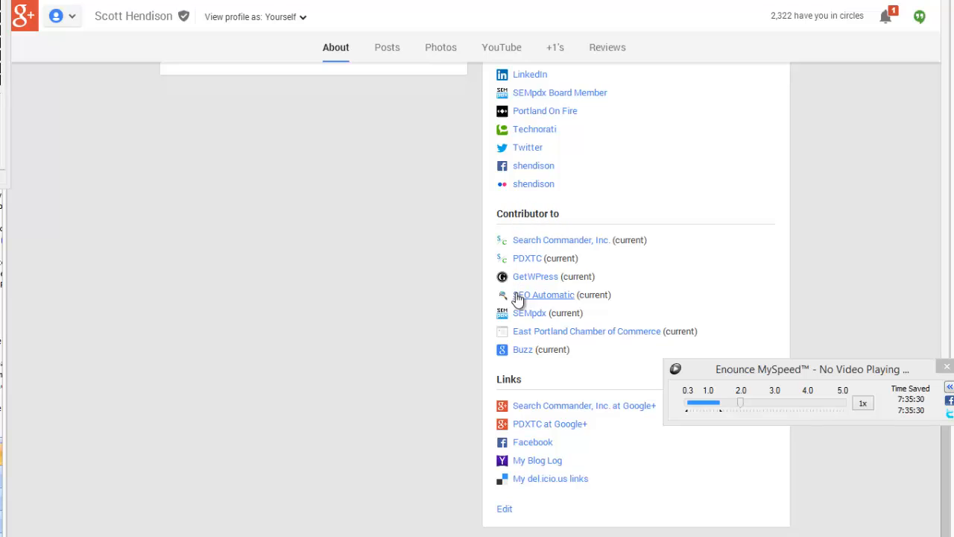
scroll("down", 3)
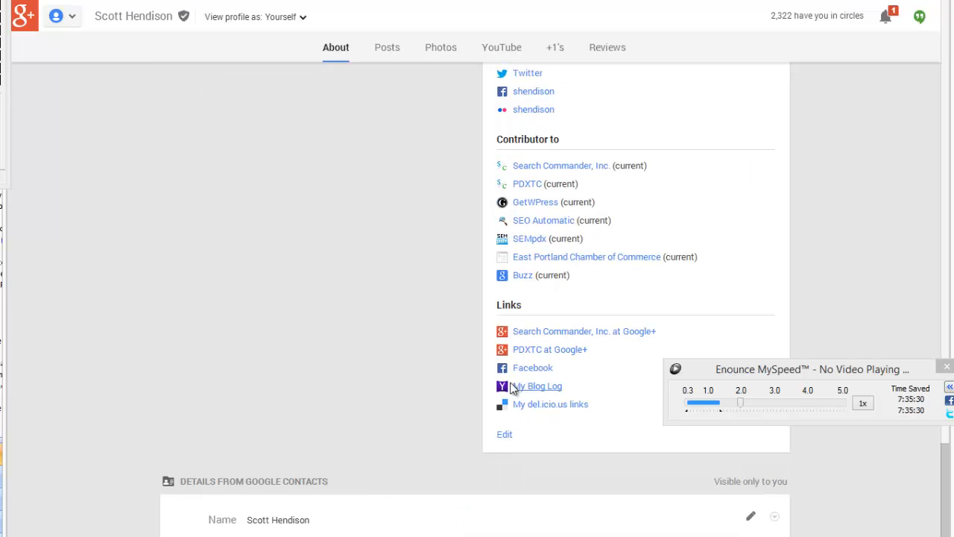
mouse_move(535, 337)
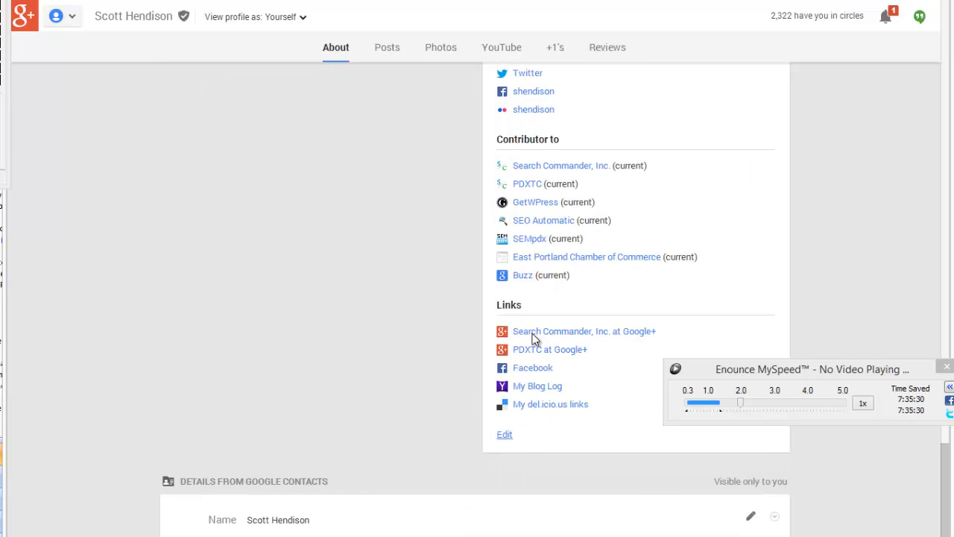
- Put the Links card in edit mode and add a blank custom Contributor to entry
left_click(504, 435)
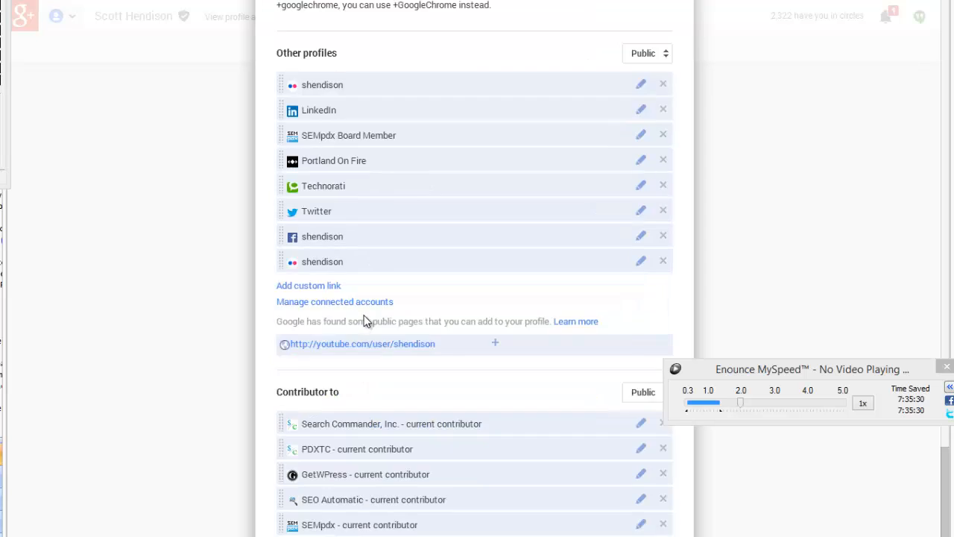
scroll("down", 3)
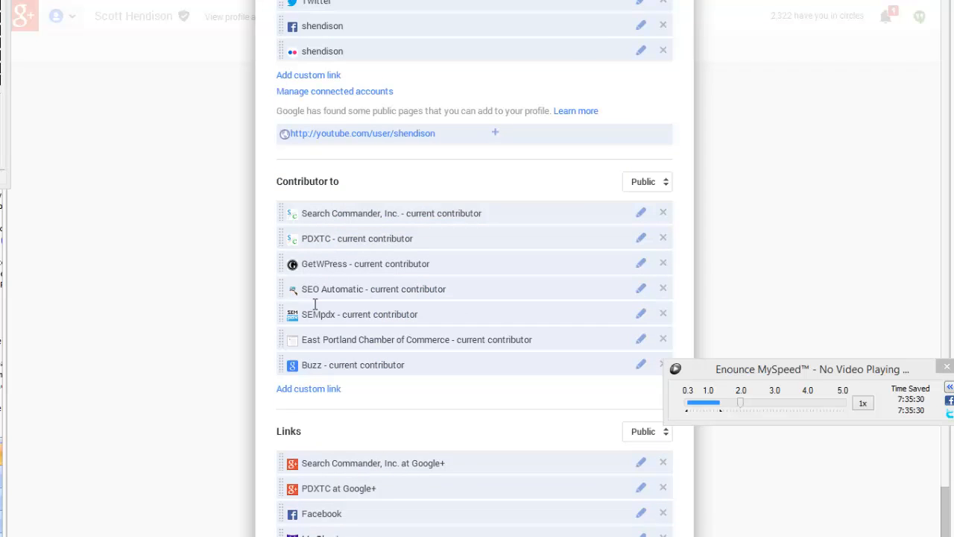
scroll("down", 3)
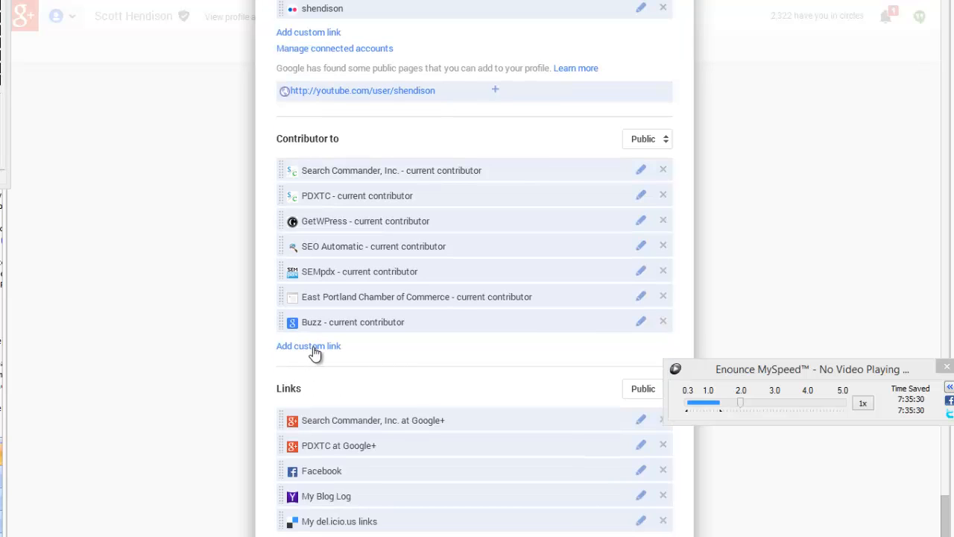
left_click(308, 346)
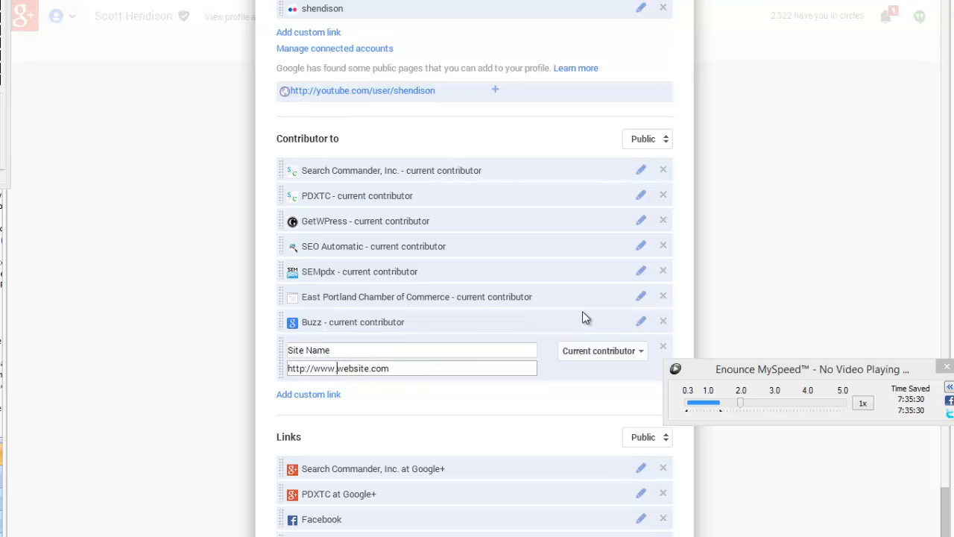
- Keep the new entry as Current contributor, leaving name and URL at their placeholders
left_click(603, 350)
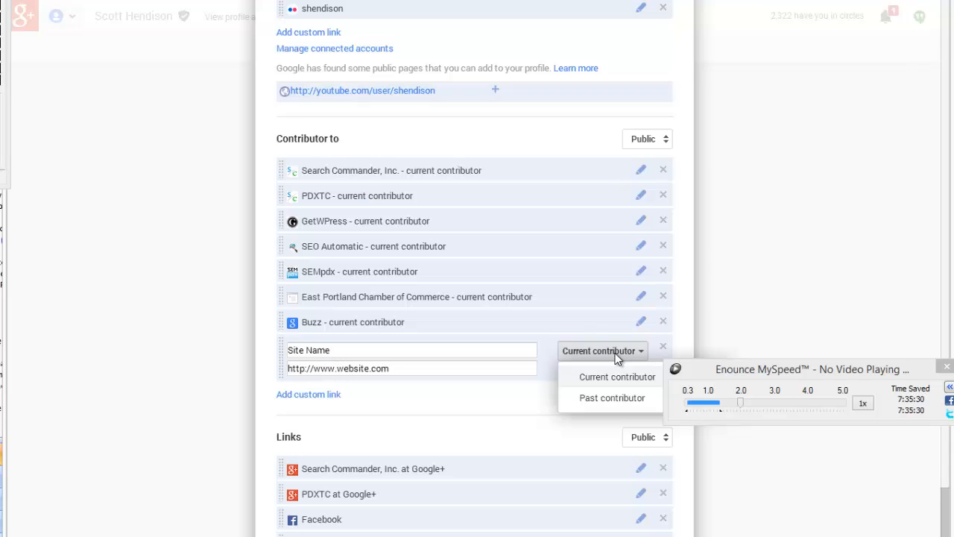
scroll("down", 3)
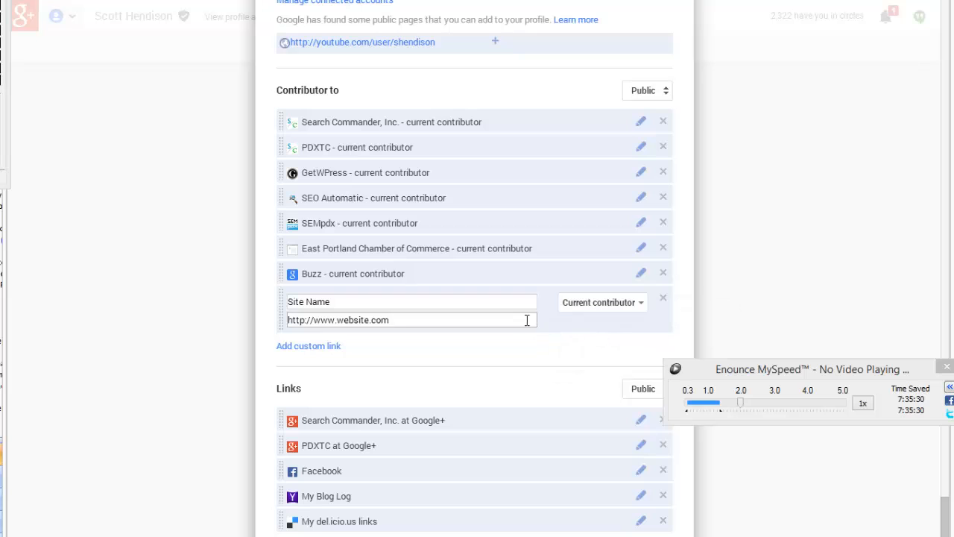
mouse_move(603, 437)
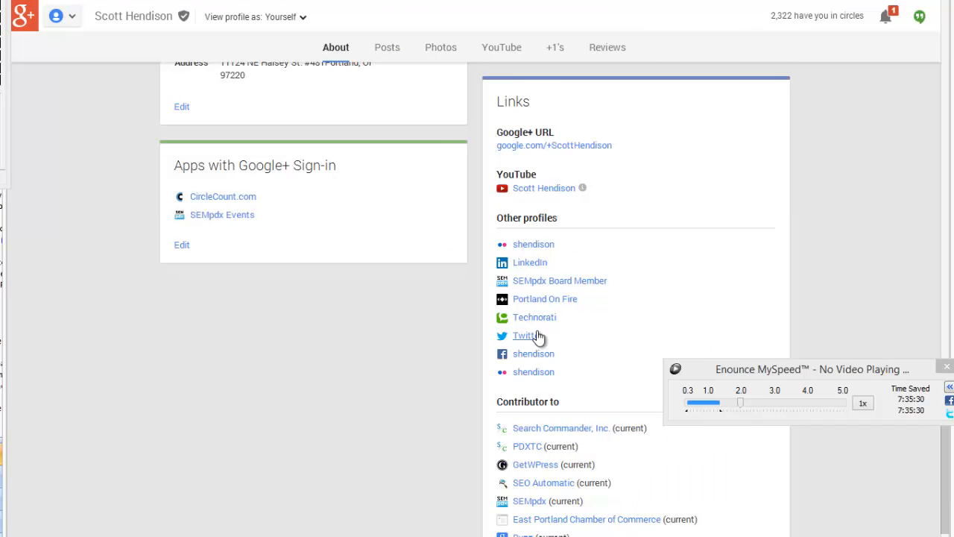
- Scroll the profile back up to its cover photo after leaving the links editor
scroll("up", 3)
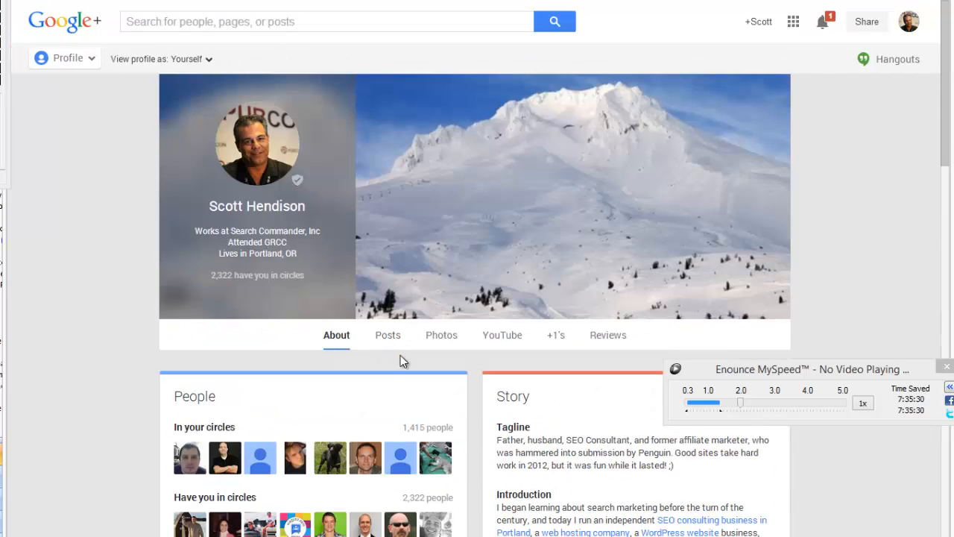
mouse_move(555, 286)
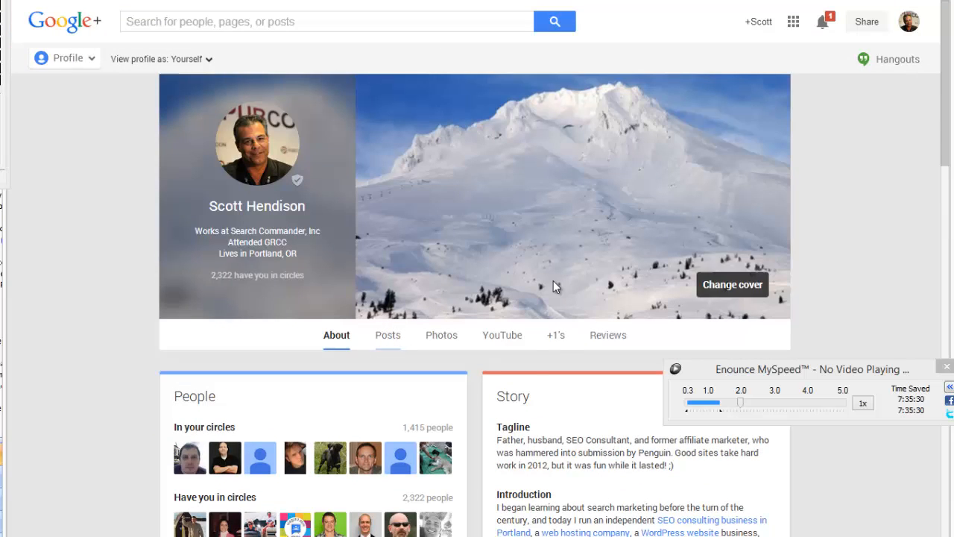
mouse_move(483, 363)
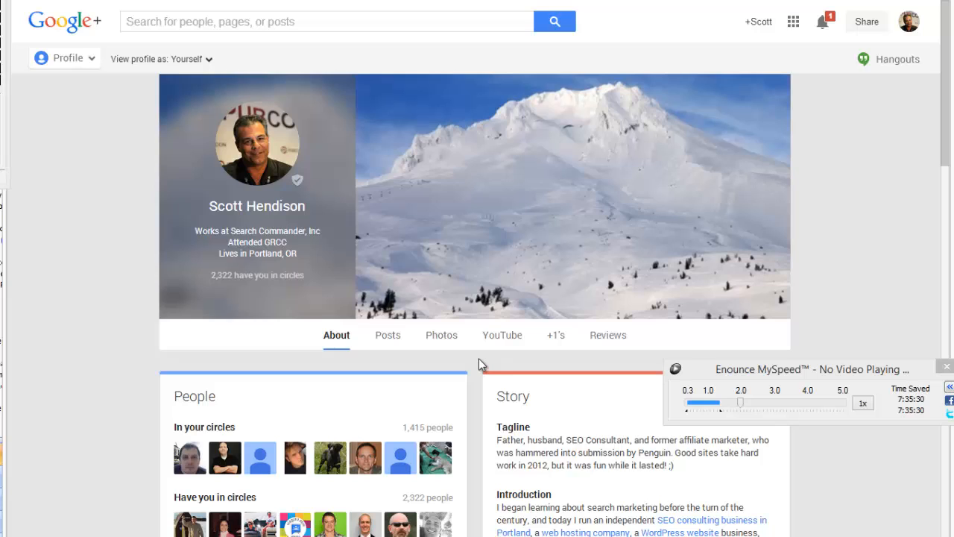
mouse_move(501, 373)
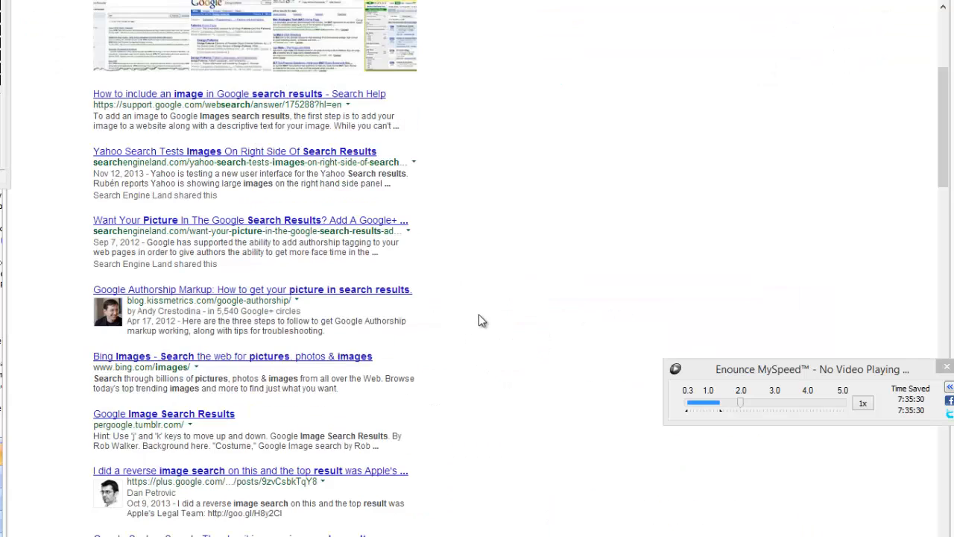
scroll("down", 3)
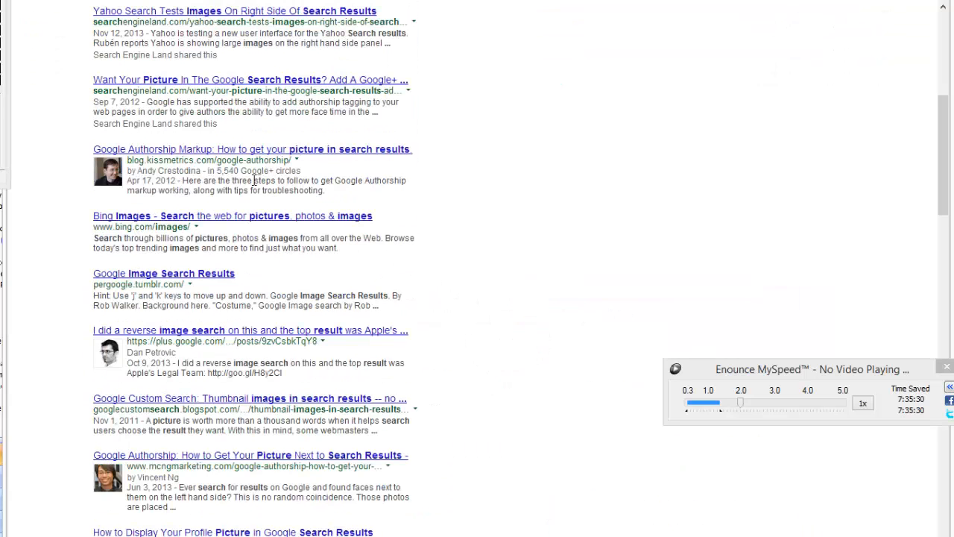
mouse_move(236, 179)
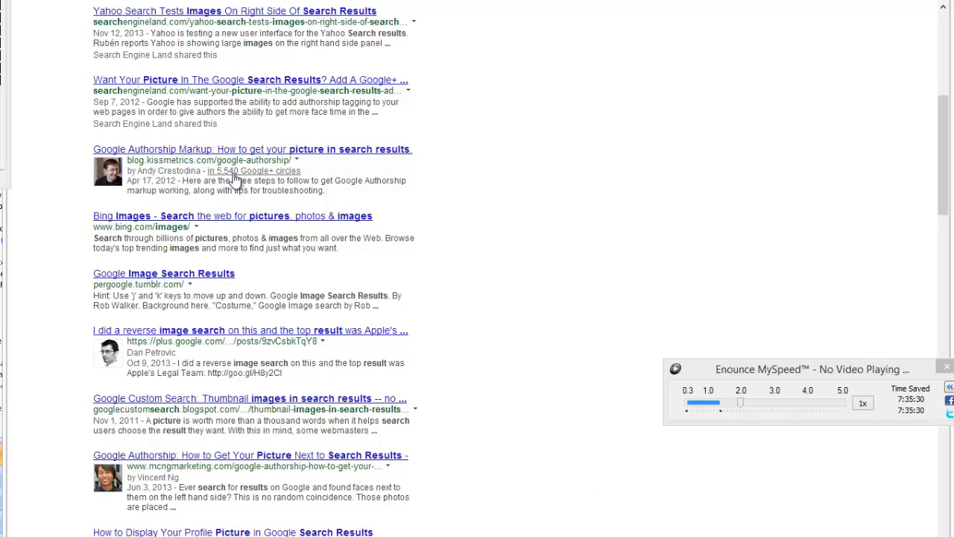
scroll("down", 3)
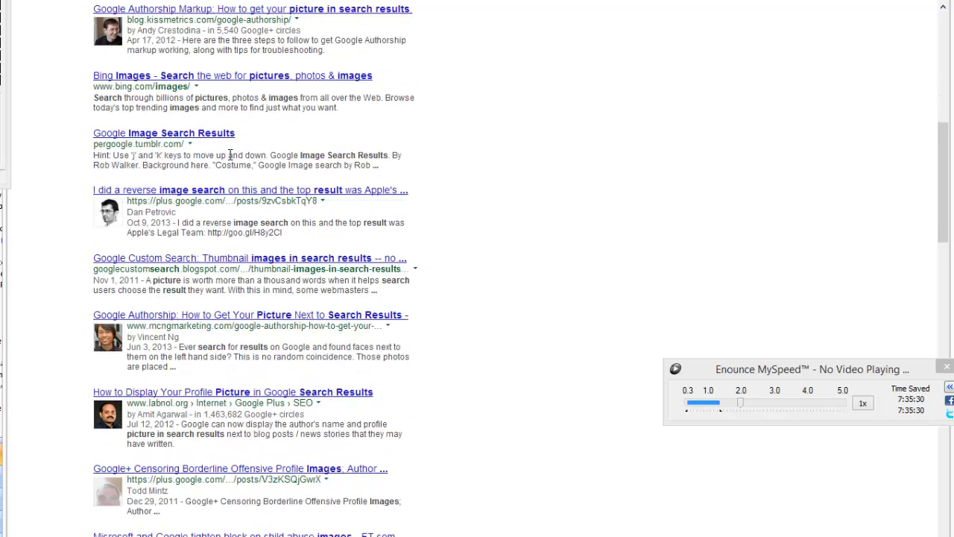
mouse_move(170, 197)
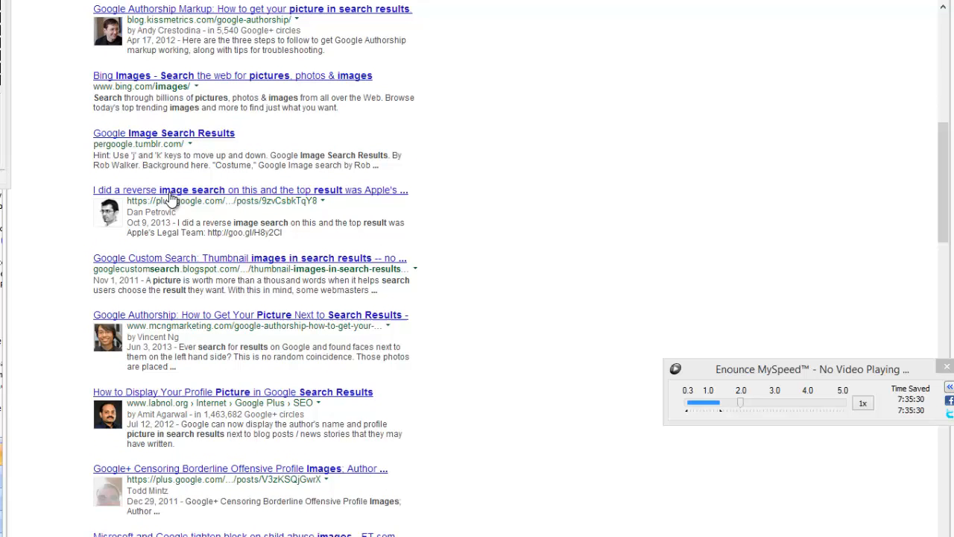
scroll("down", 3)
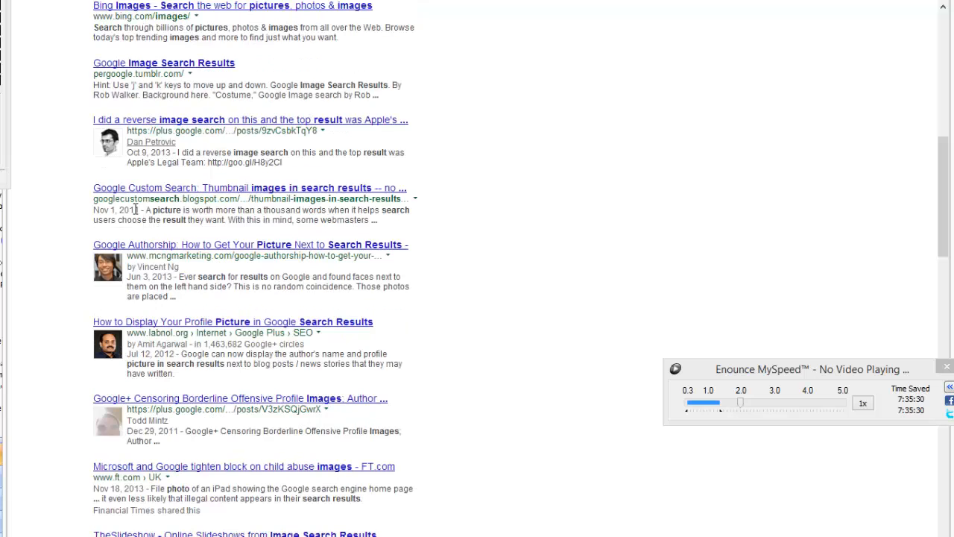
mouse_move(78, 226)
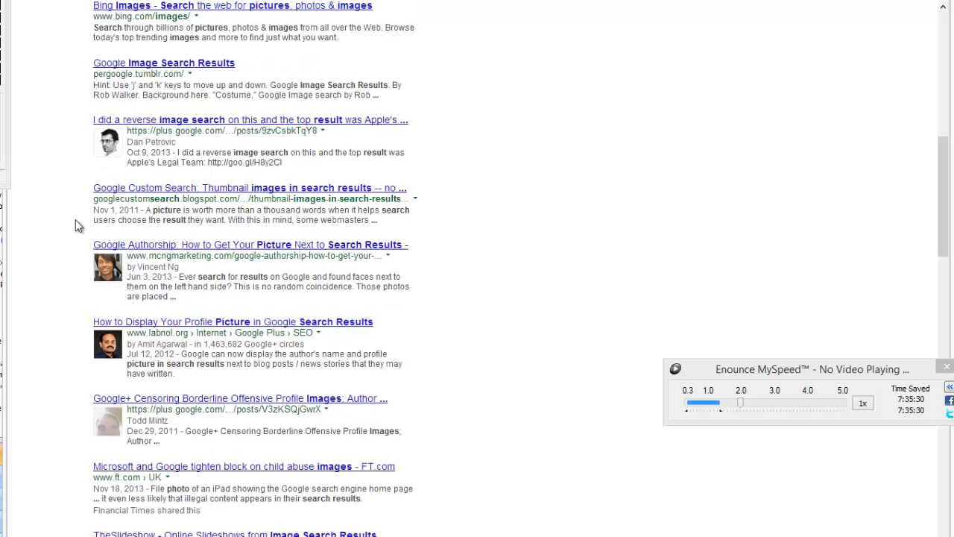
scroll("up", 3)
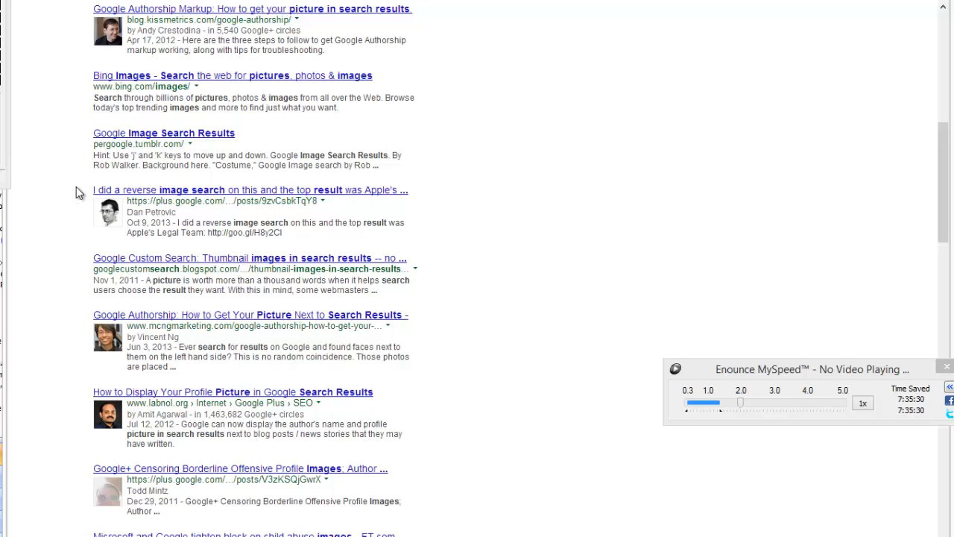